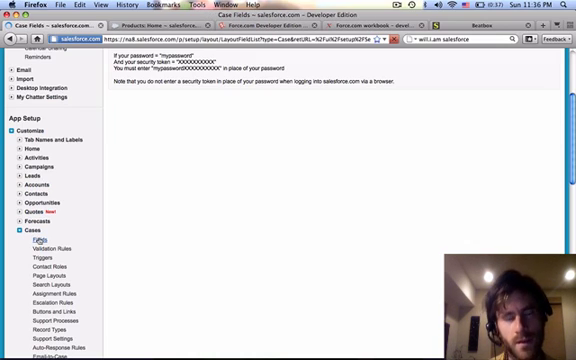
Review the Case Standard Fields list under Customize > Cases > Fields in Setup
click(36, 232)
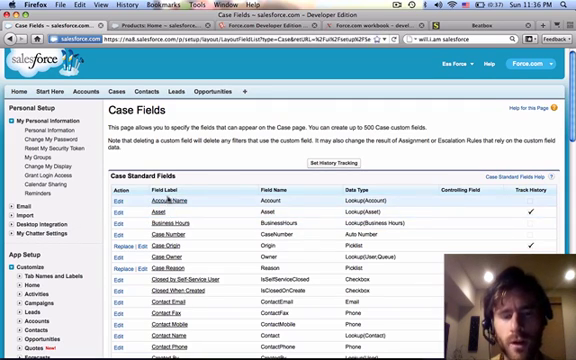
scroll(down, 3)
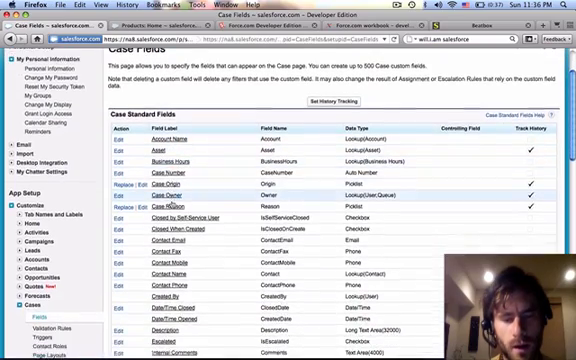
scroll(down, 3)
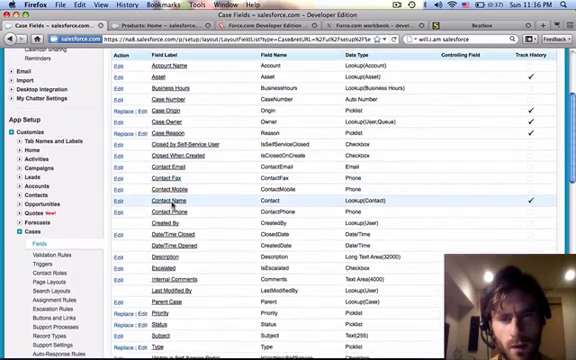
scroll(down, 3)
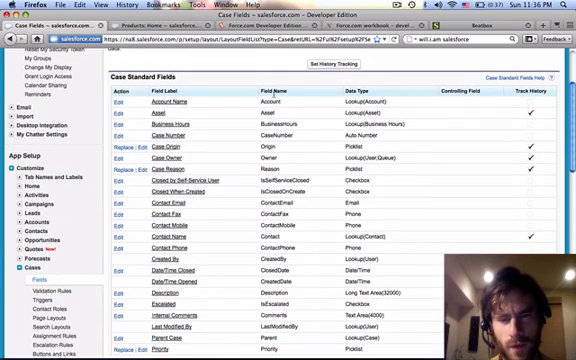
scroll(down, 3)
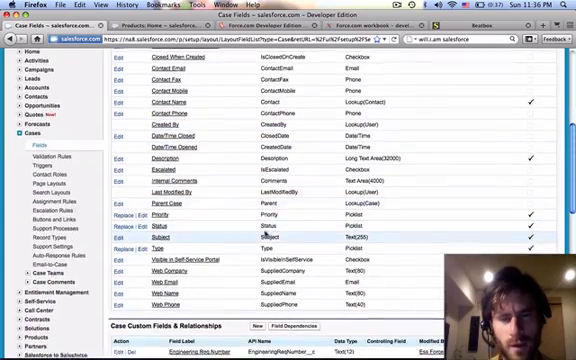
scroll(up, 3)
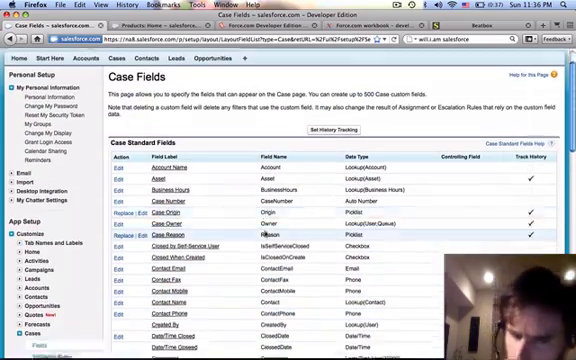
scroll(down, 3)
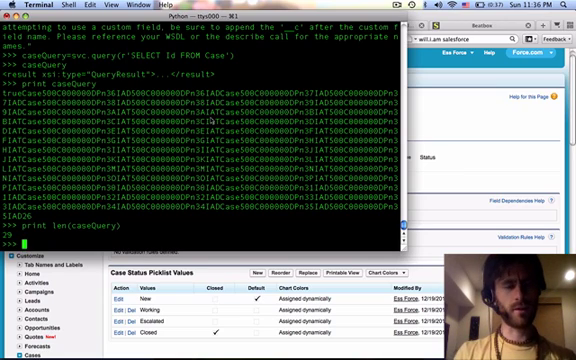
Start closedCases=svc.query(r'SELECT ...' at the Python prompt
text(closed)
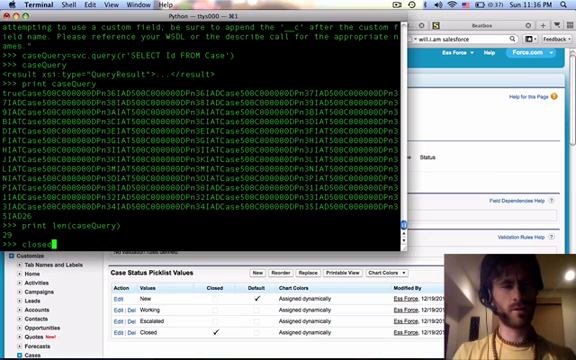
text(Cases)
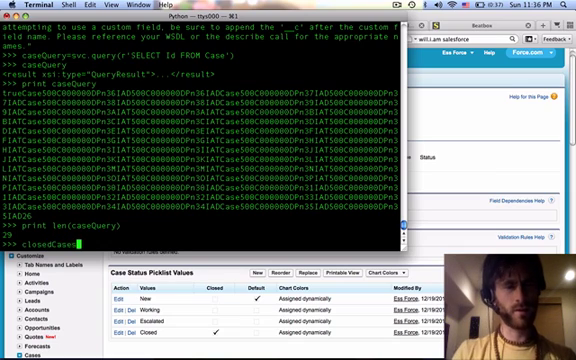
text(svc.)
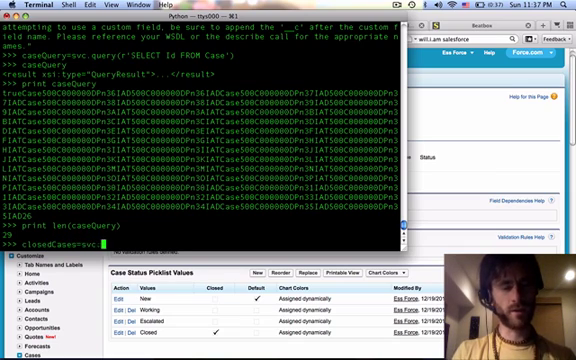
text(.query()
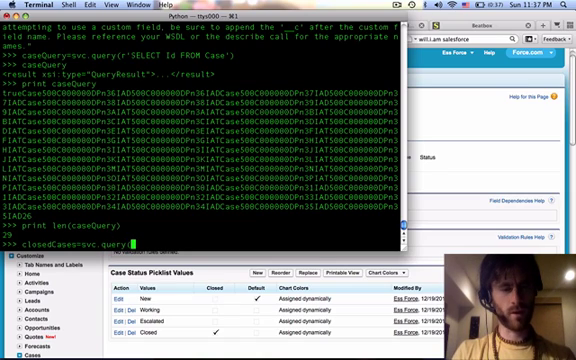
text(r')
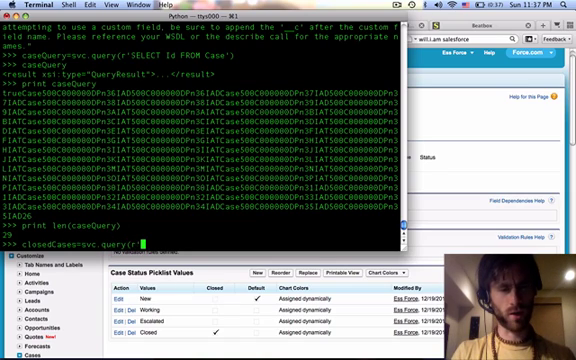
text(SELECT Id,)
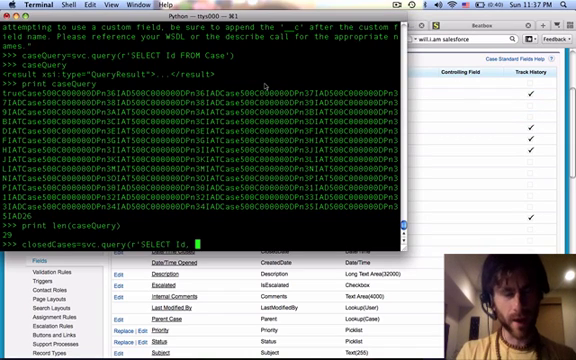
Finish the query as Id, Account FROM Case WHERE Status = Closed
text(account fa)
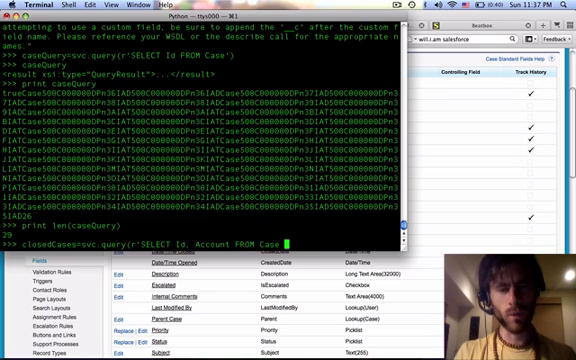
text(WHERE)
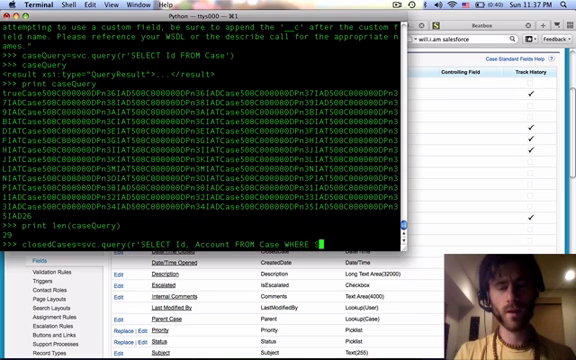
text(Status=)
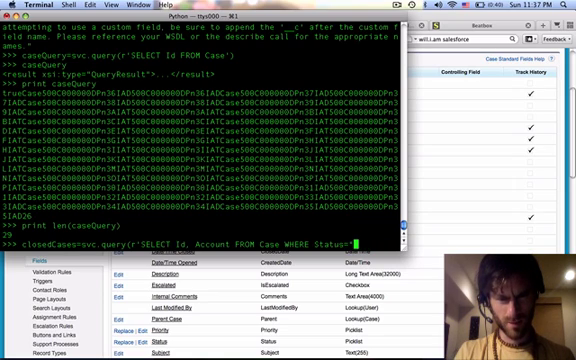
text(Closed)
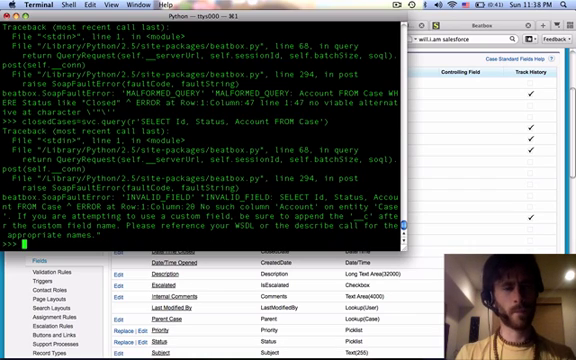
Run closedCases=svc.query(r'SELECT Id, Status, Account FROM Case'), which returns a field error
text(closedCases=svc.query(r'SELECT Id, Status, Account FROM Case'))
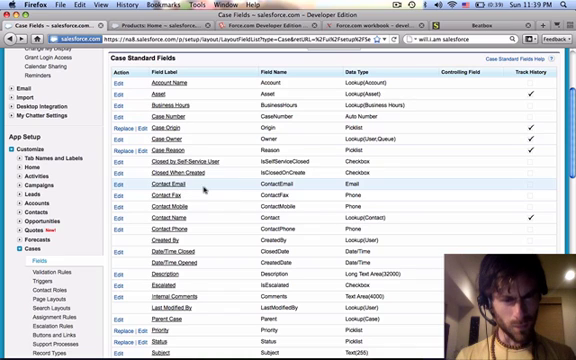
Scroll the Case Standard Fields list in Setup to check available field names
scroll(down, 3)
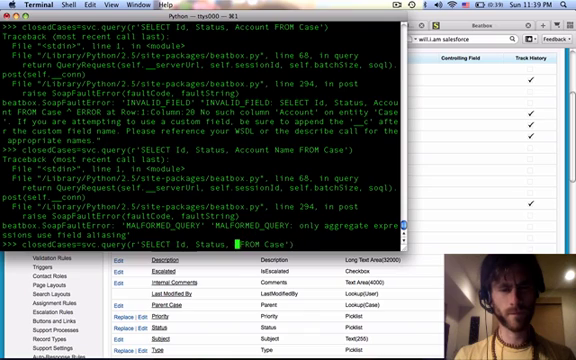
Query Case Id and Status into a variable and print len(caseQuery) for the record count
text(Contact)
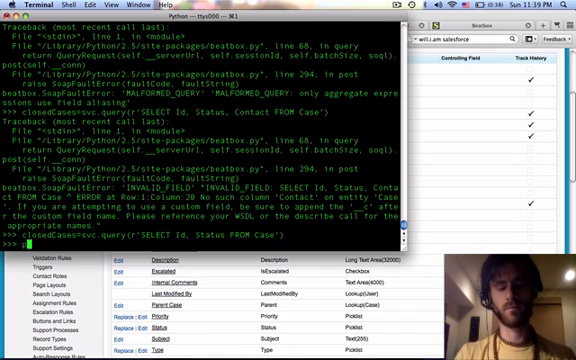
text(print len()
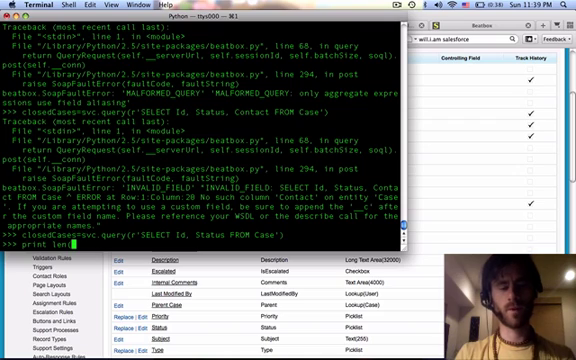
text(caseQuery))
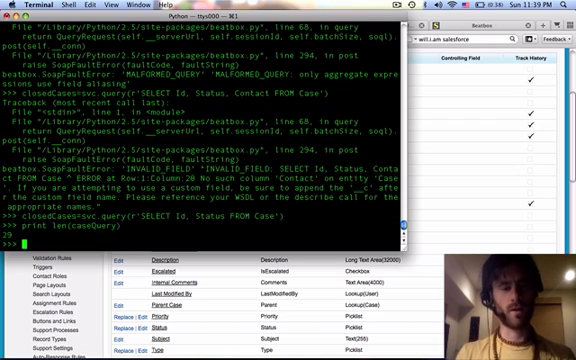
text(print len(closedCases))
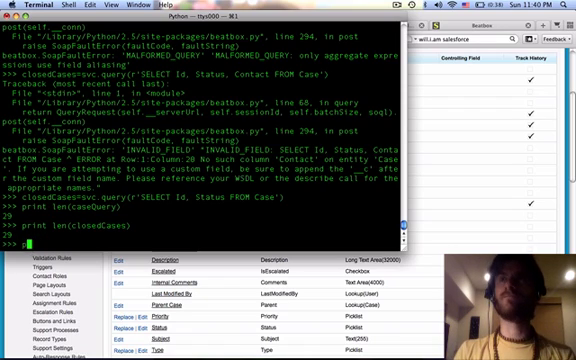
Run a nested loop over closedCases printing each record's fields (for x ... for y in x: print y)
text(for x in)
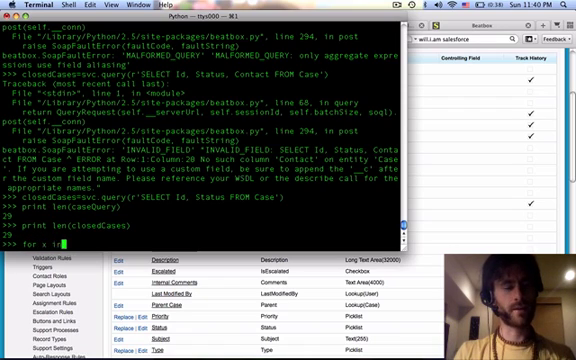
text(closed)
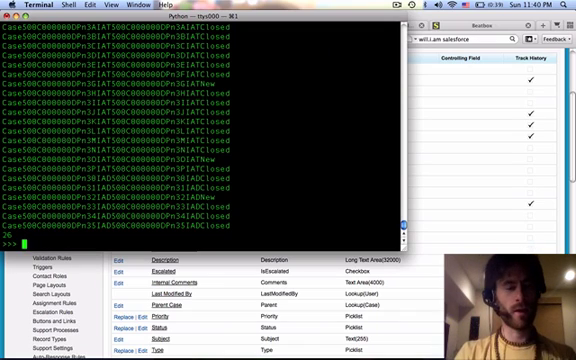
text(for x in c)
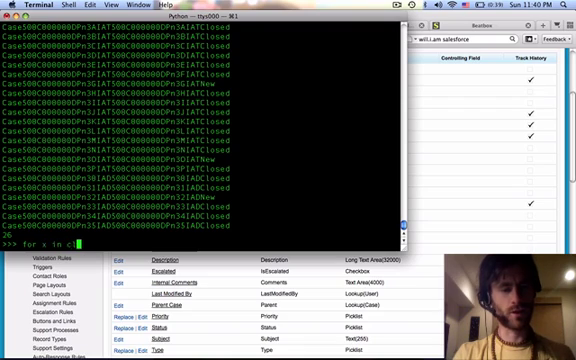
text(closedCases:)
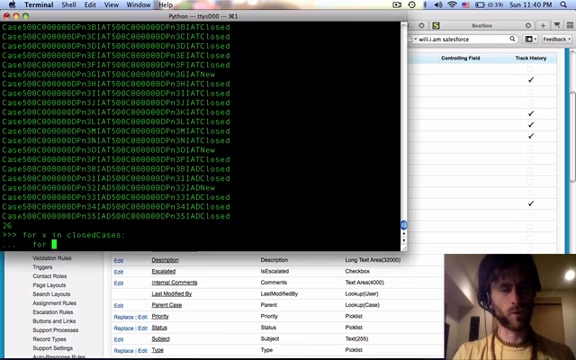
text(for y in x:)
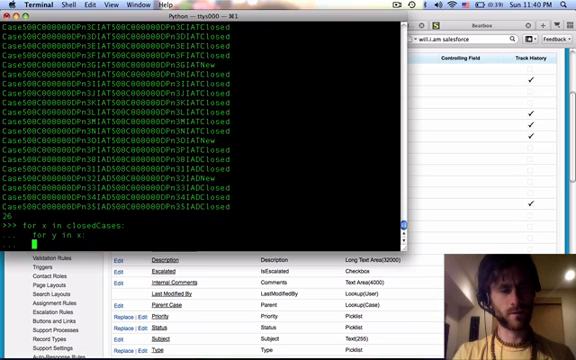
text(print y)
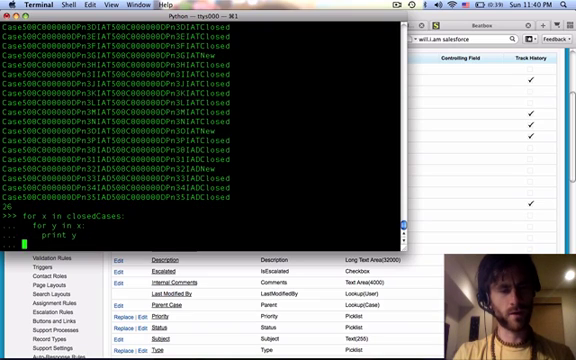
key(Return)
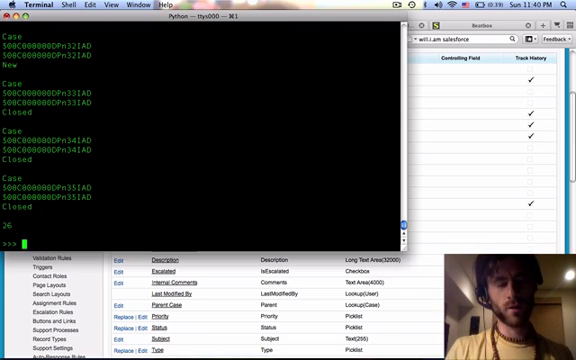
Inspect closedCases[0][0] and the full closedCases result in the shell
text(closedCases[0)
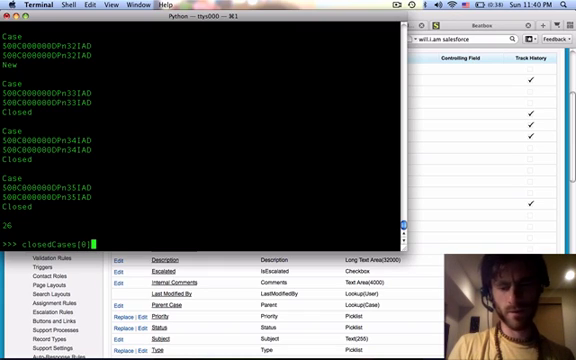
text([0)
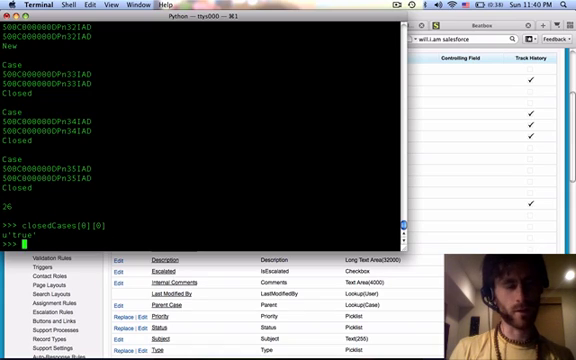
text(closedCases[0][0])
text(print)
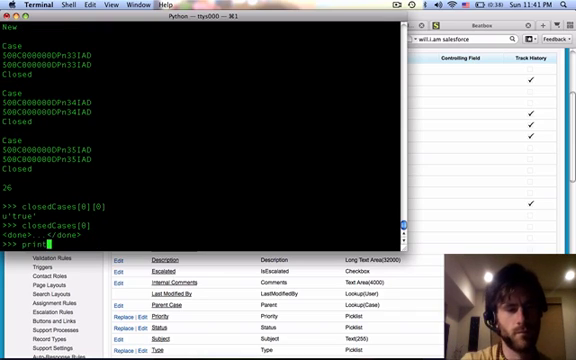
text(closedCases[0)
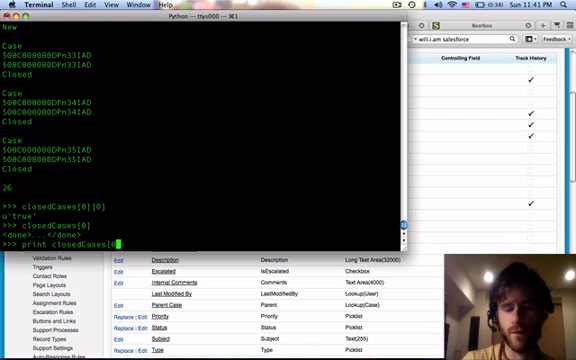
key(enter)
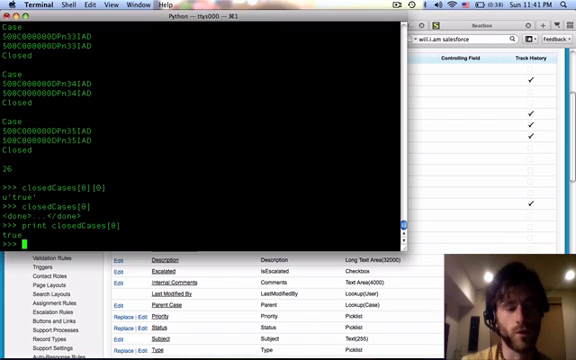
Print closedCases[0], closedCases[2] and closedCases[2][0] to view individual records
text(print closedCases[0)
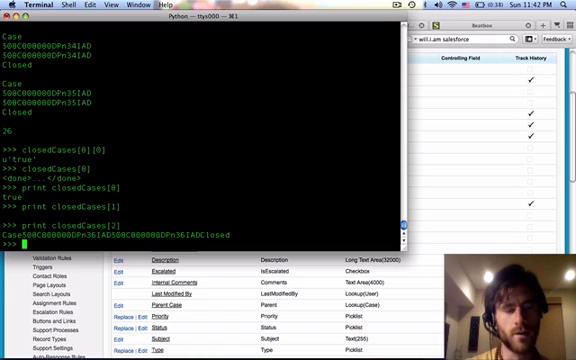
text(print closedCases[2])
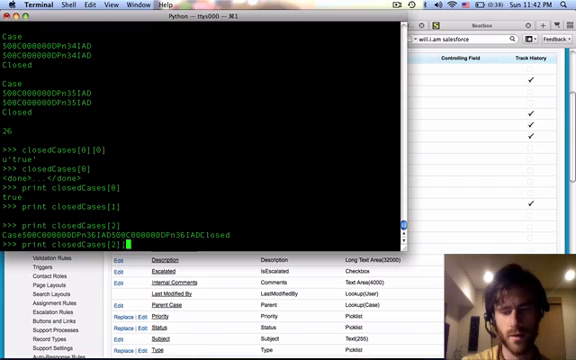
text([0])
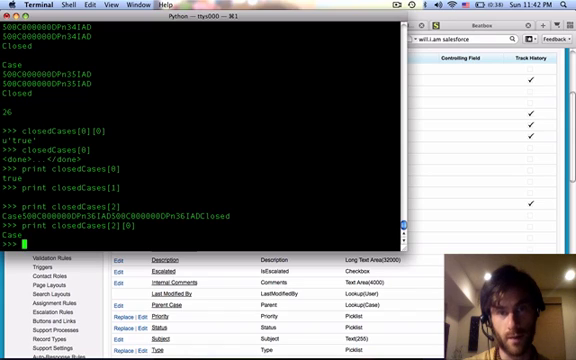
text(print closedCases[2][0])
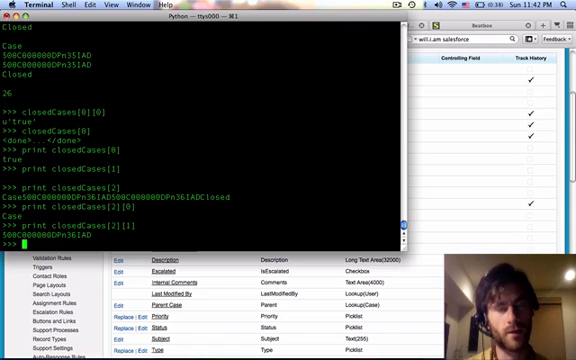
Rerun closedCases=svc.query(r'SELECT Id, Status FROM Case') and print len(caseQuery)
text(for y in x:)
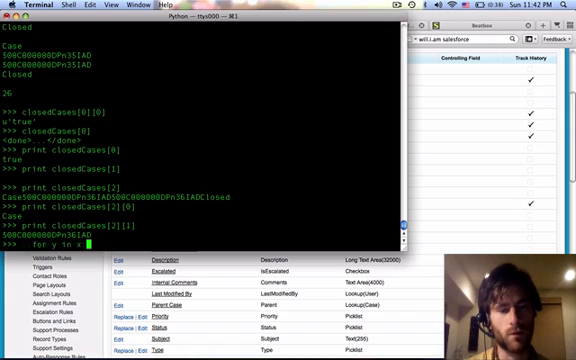
text(closedCases=svc.query(r'SELECT Id, Status FROM Case'))
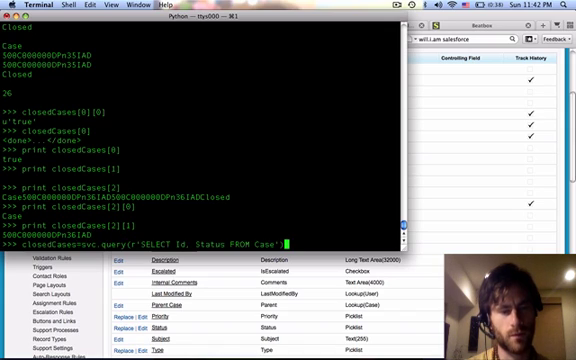
text(print len(caseQuery))
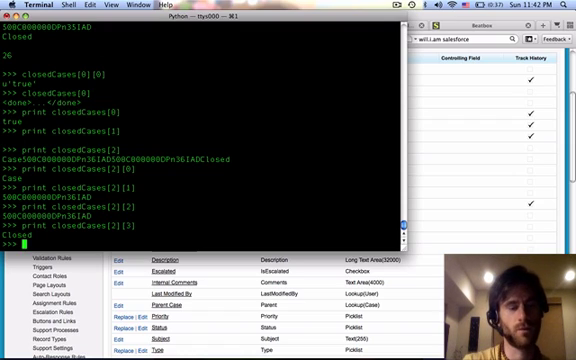
Attempt a for loop over closedCases (IndentationError), then create myClosedCases = [] and print a record
text(for x)
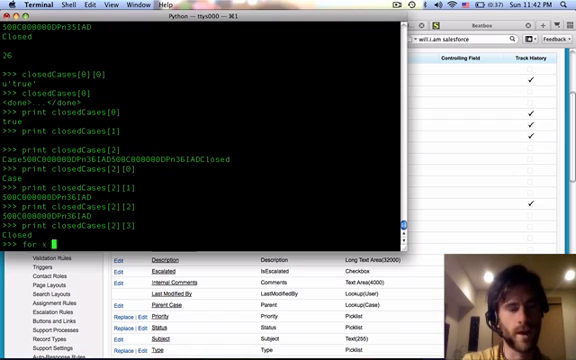
text(in closedCases:)
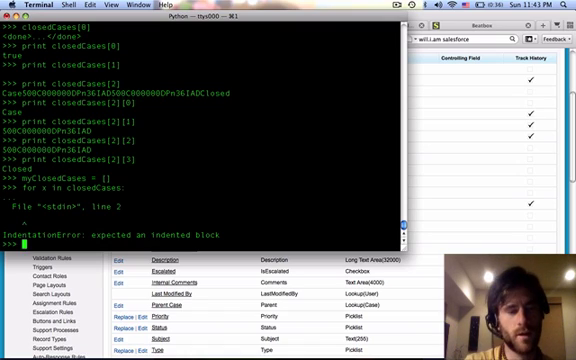
text(closedCases[-1)
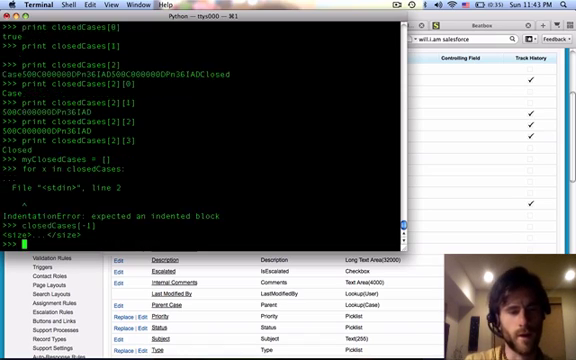
text(print closedCases[-2)
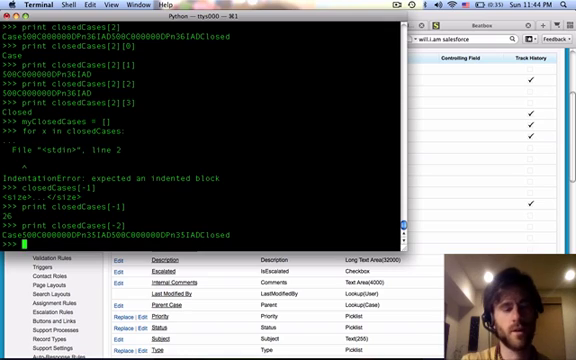
Write a loop over closedCases calling myClosedCases.append(x)
text(for x in closedCases[2:)
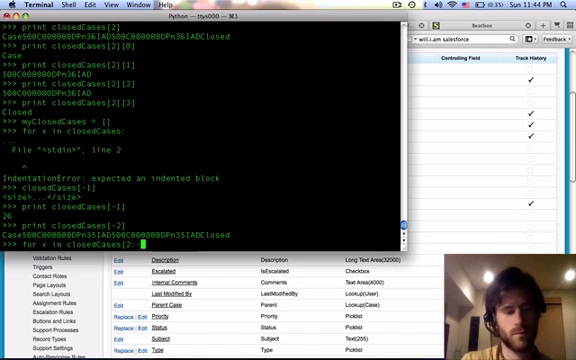
text(-1]:)
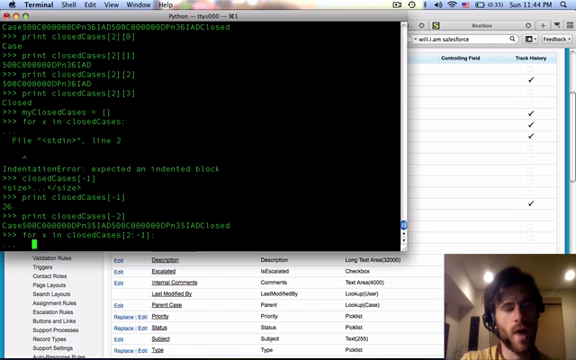
text(myClosedCases)
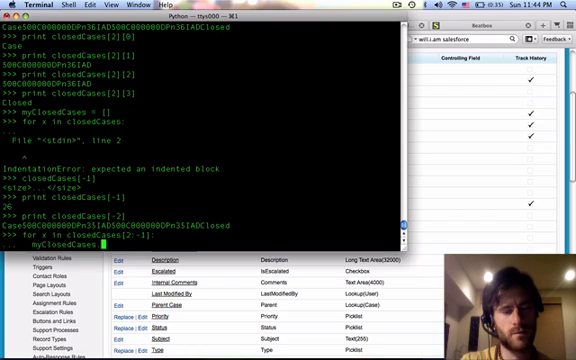
text(append)
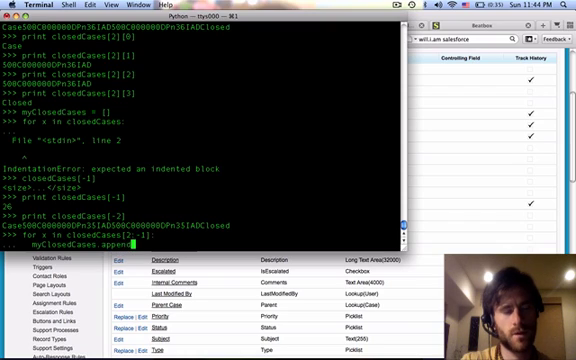
text(()
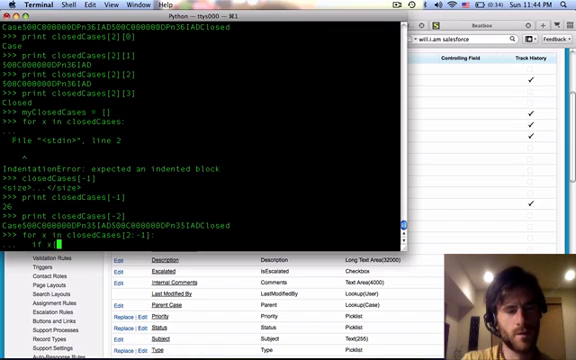
Add the condition if x[3]=='closed' and start len(myClosedCases)
text([3]=)
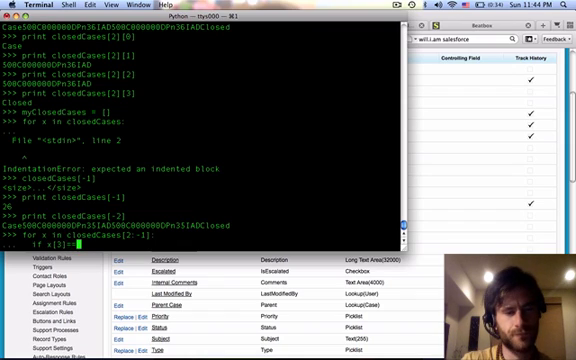
text(=)
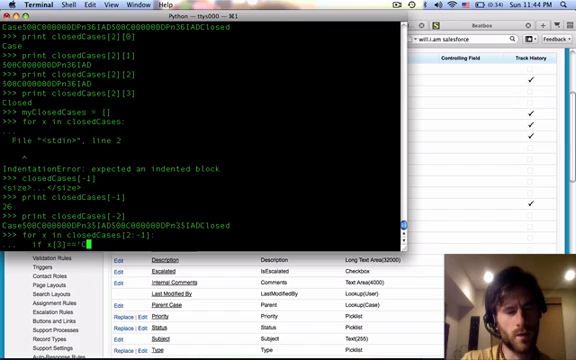
text(closed':)
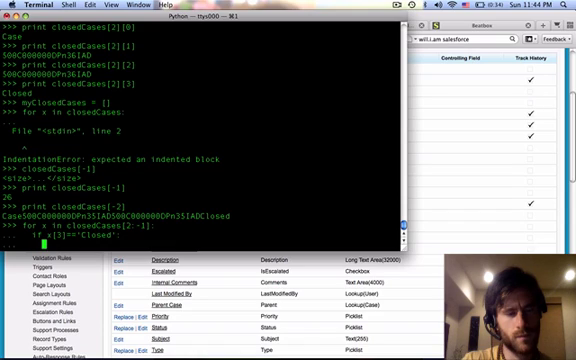
text(myClosedCases.append(x)
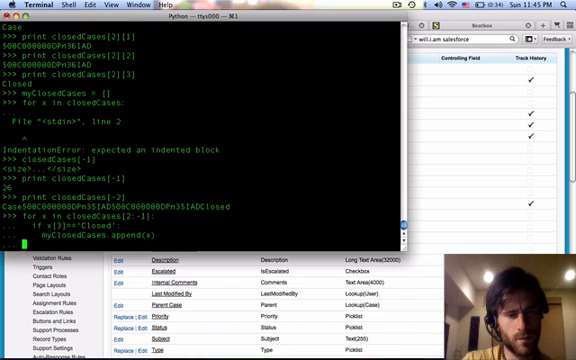
text(len)
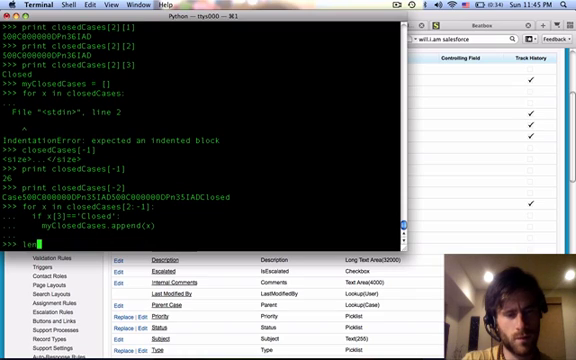
Check len(myClosedCases) and retype the loop appending records where x[3]=='closed'
text((myClosedCases)
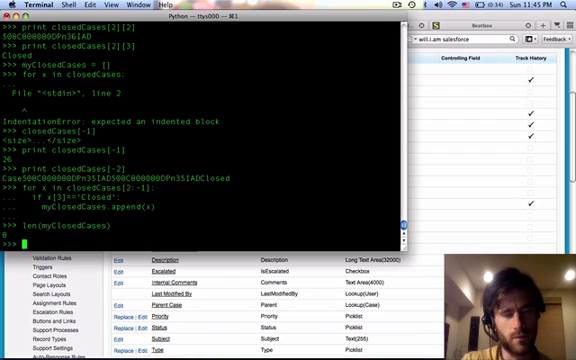
text(for x in closedCases[2:-1]:)
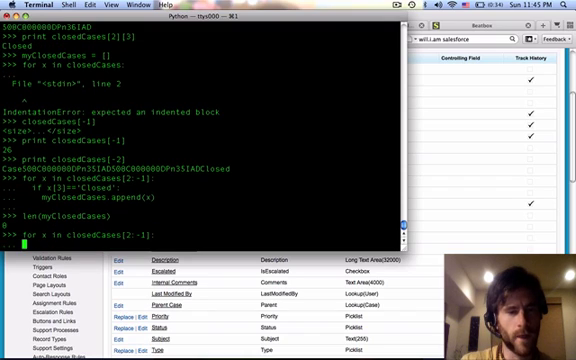
text(myClosedCases.append(x))
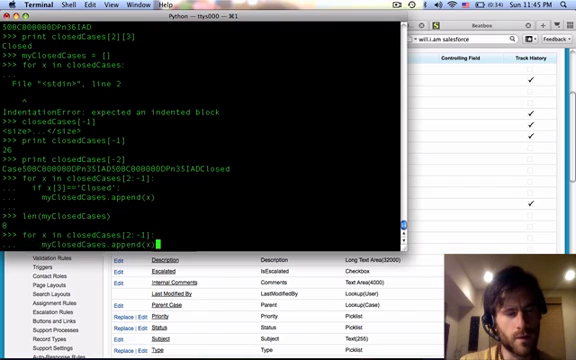
text(if x[3]=='closed':)
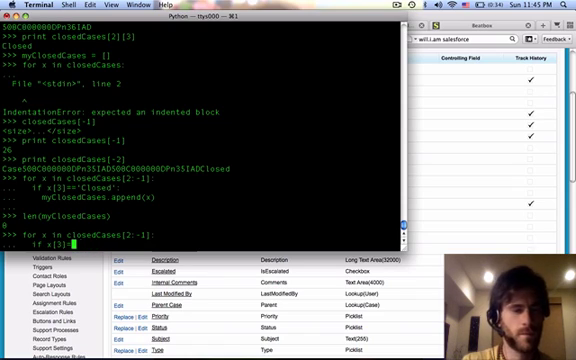
Run a loop printing x[3] for each record, listing Closed and New statuses
text(print)
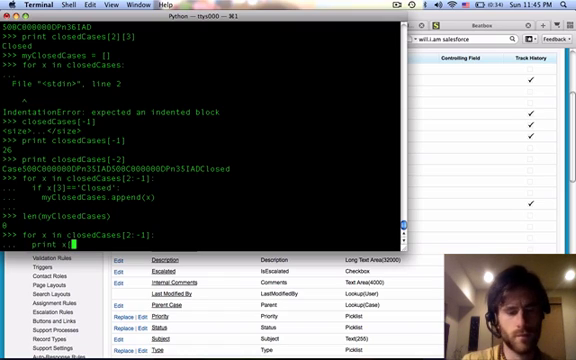
key(Return)
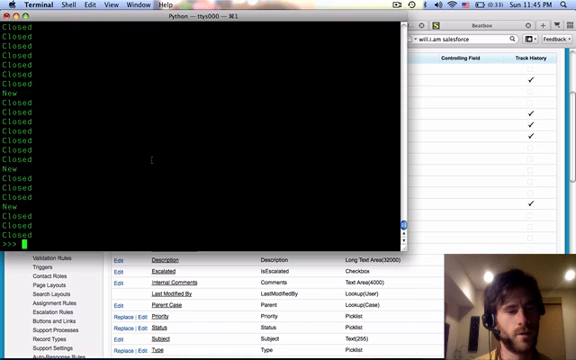
text(print x[3])
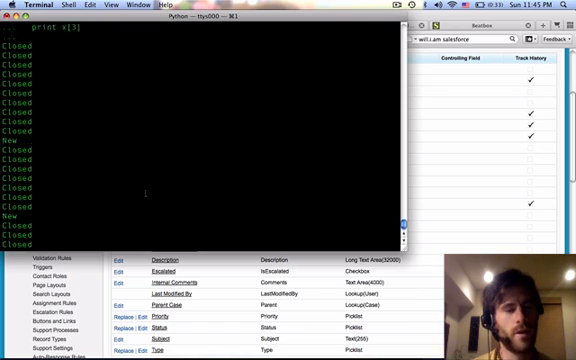